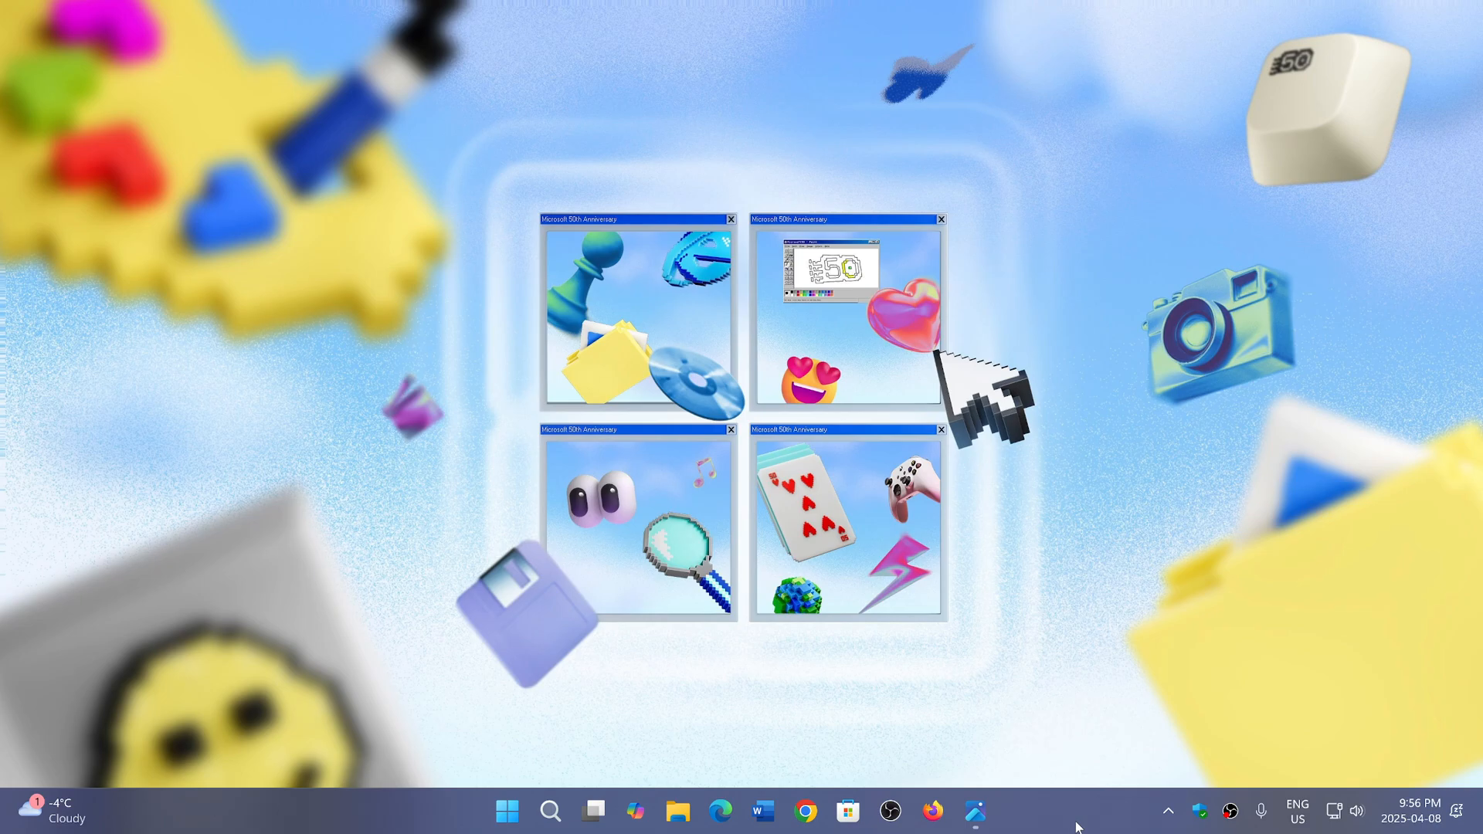
mouse_move(507, 811)
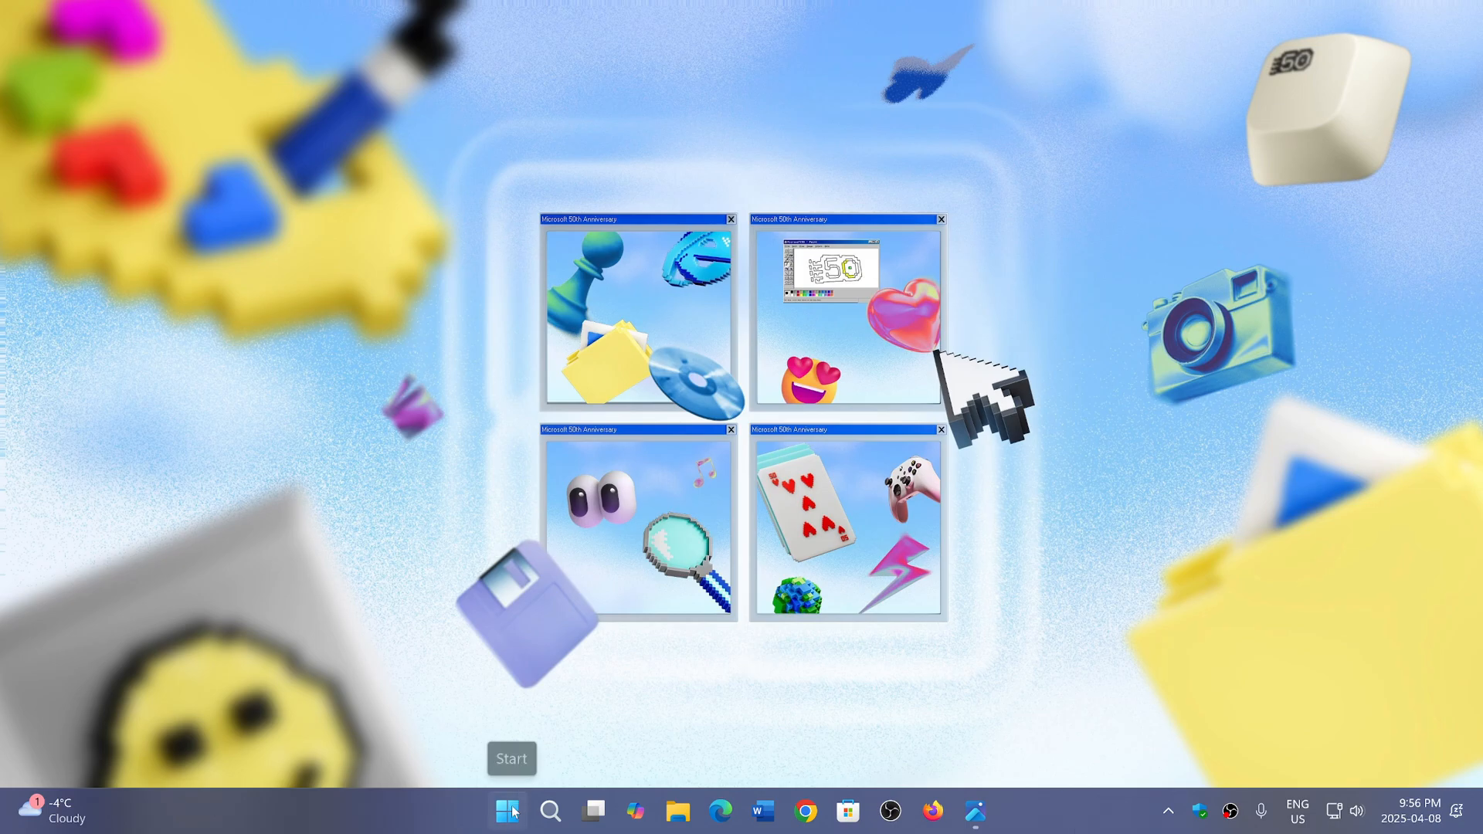
- Launch the Settings app from the Start menu's pinned apps
left_click(507, 811)
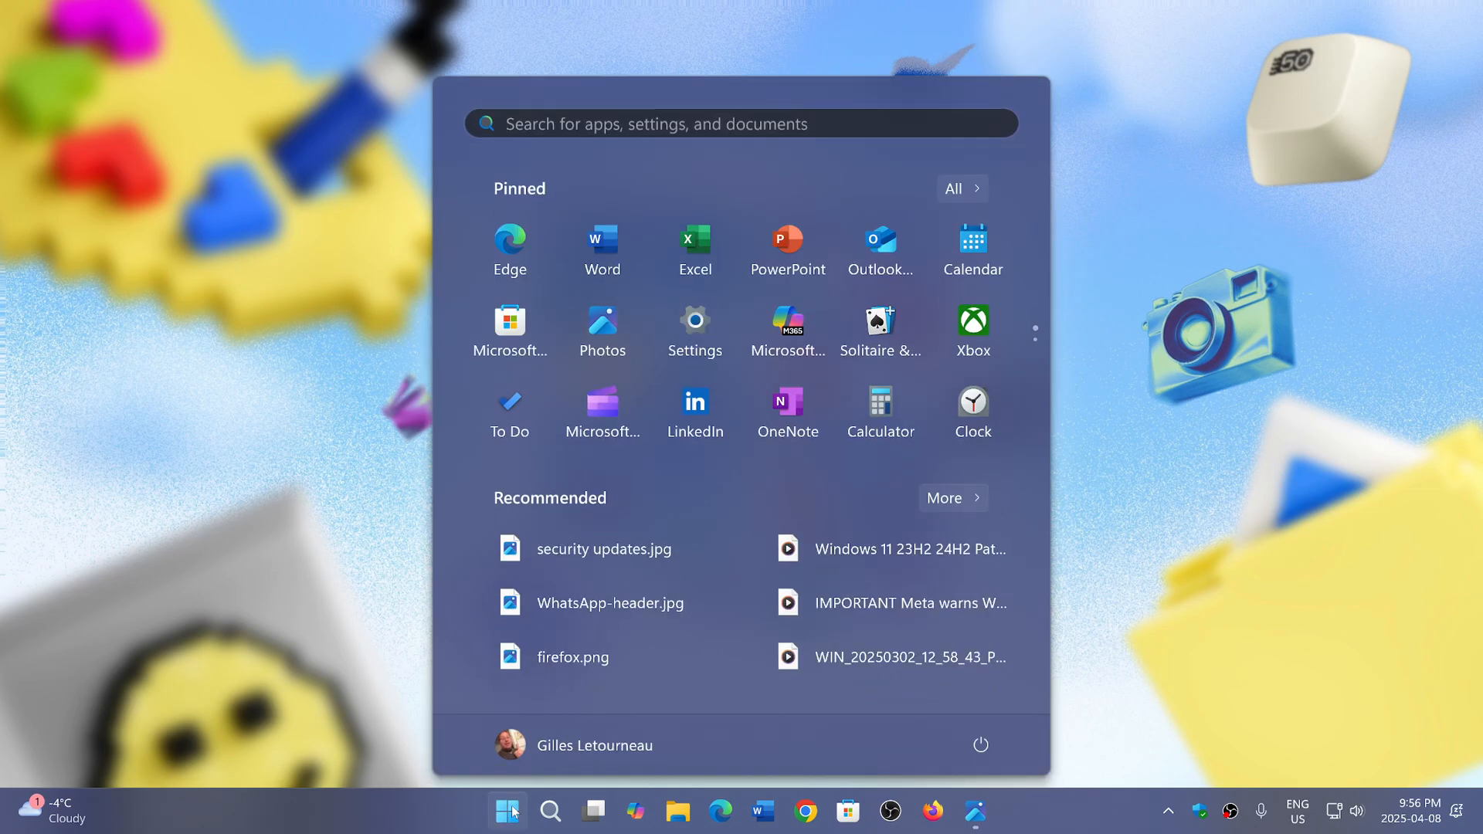
mouse_move(693, 326)
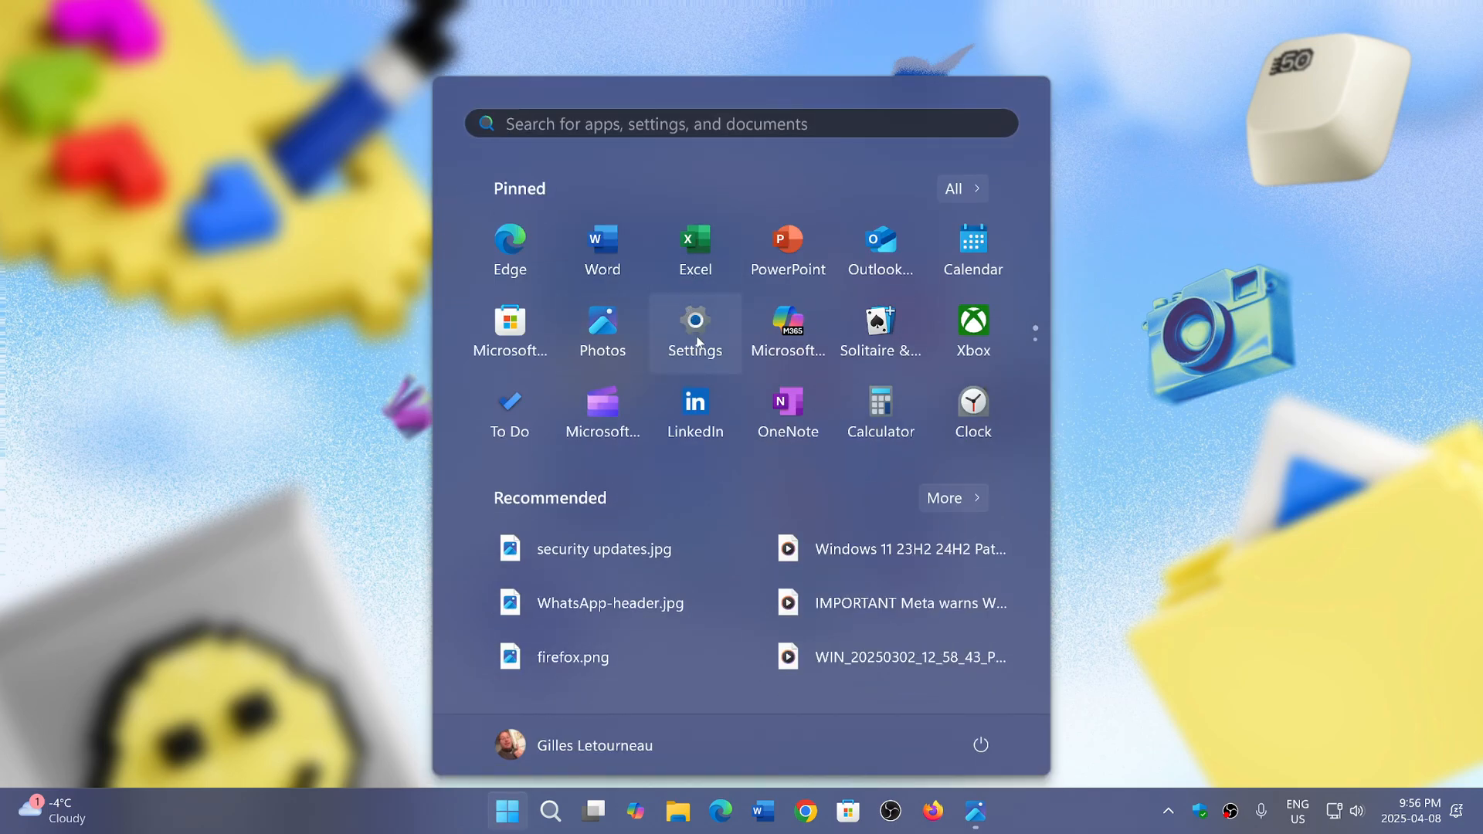
left_click(694, 326)
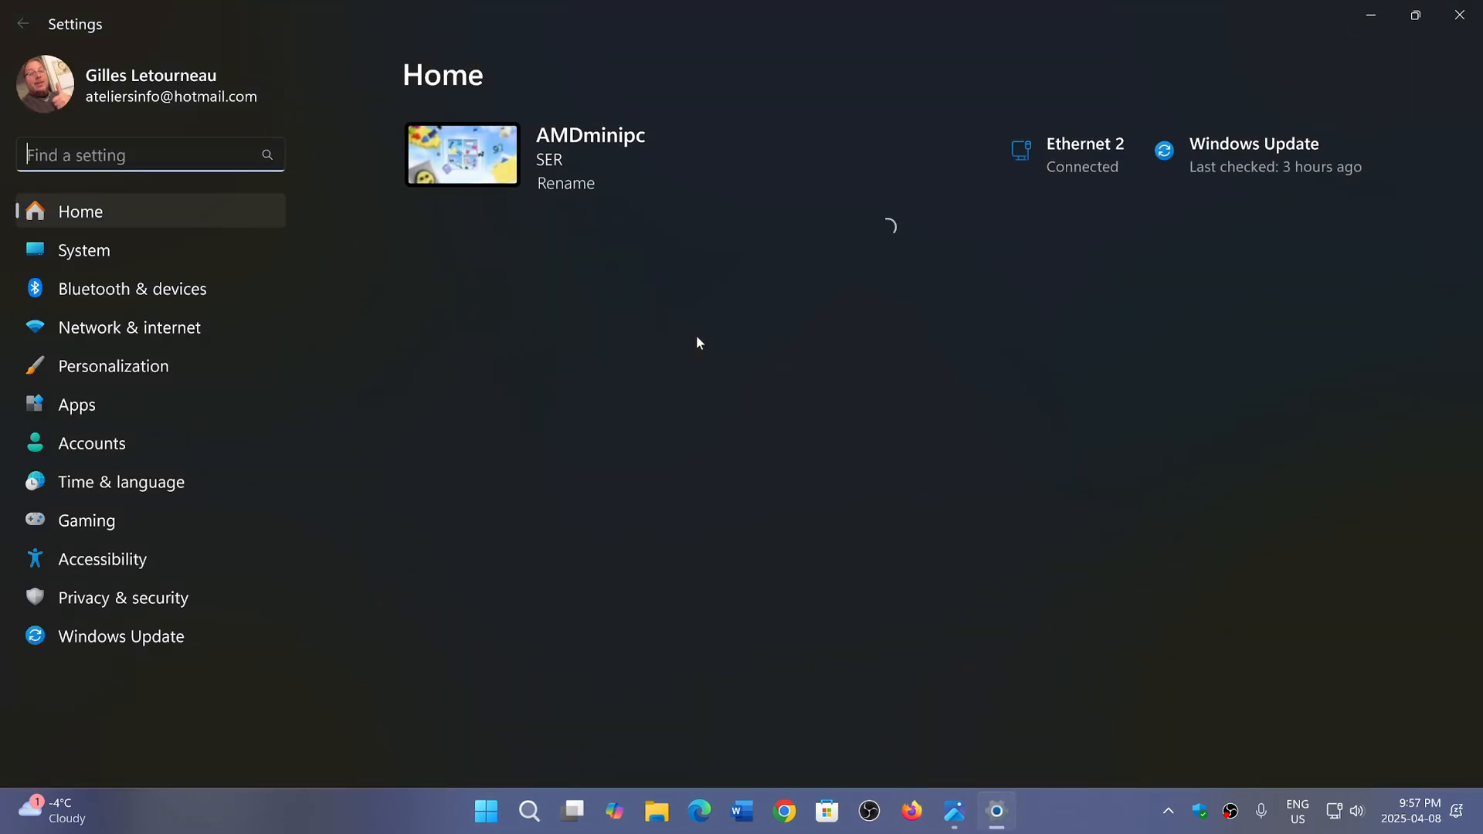
- Show the Windows Update page reporting 'You're up to date'
left_click(121, 635)
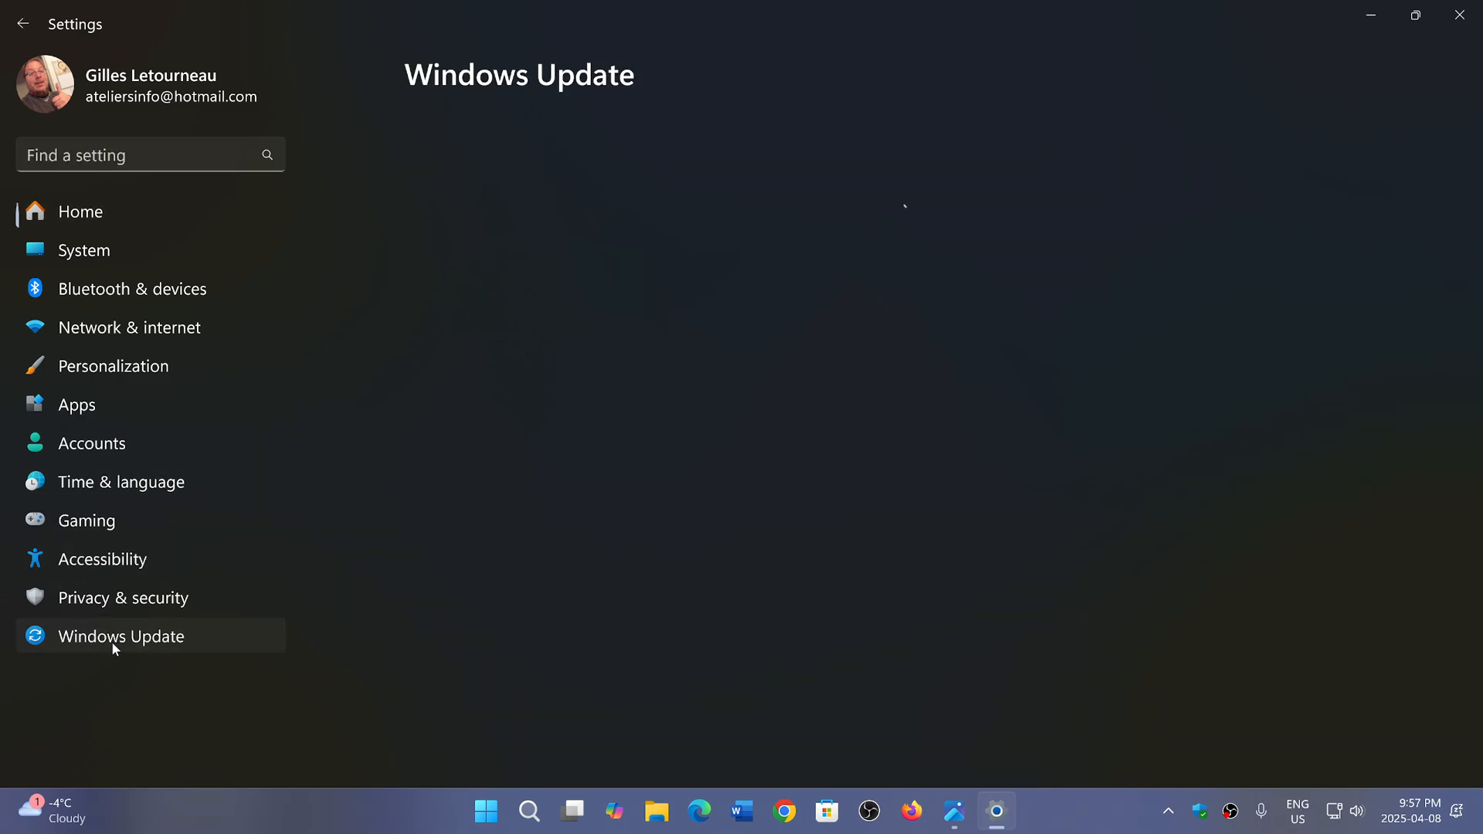
left_click(120, 635)
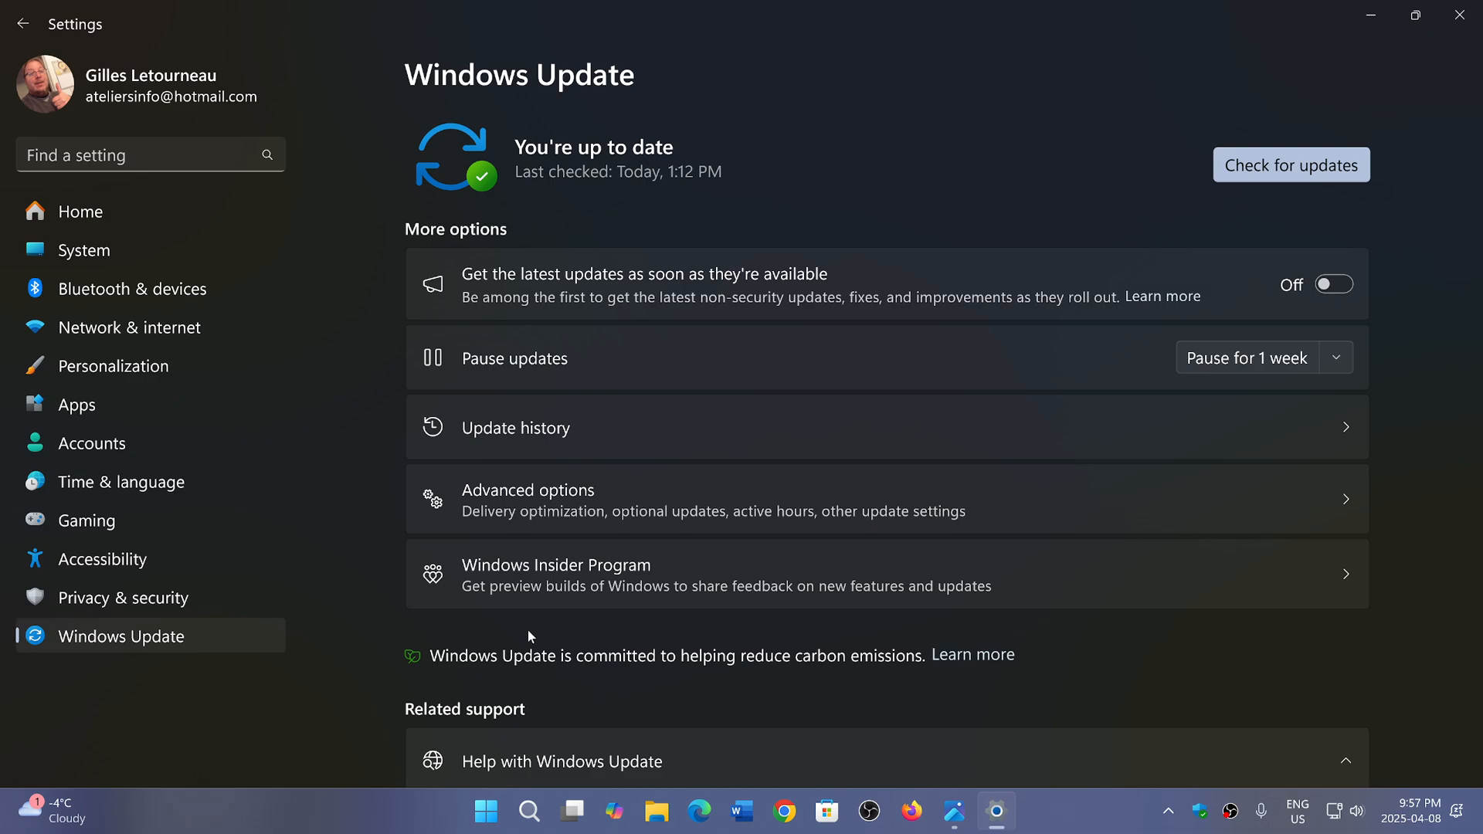
mouse_move(159, 643)
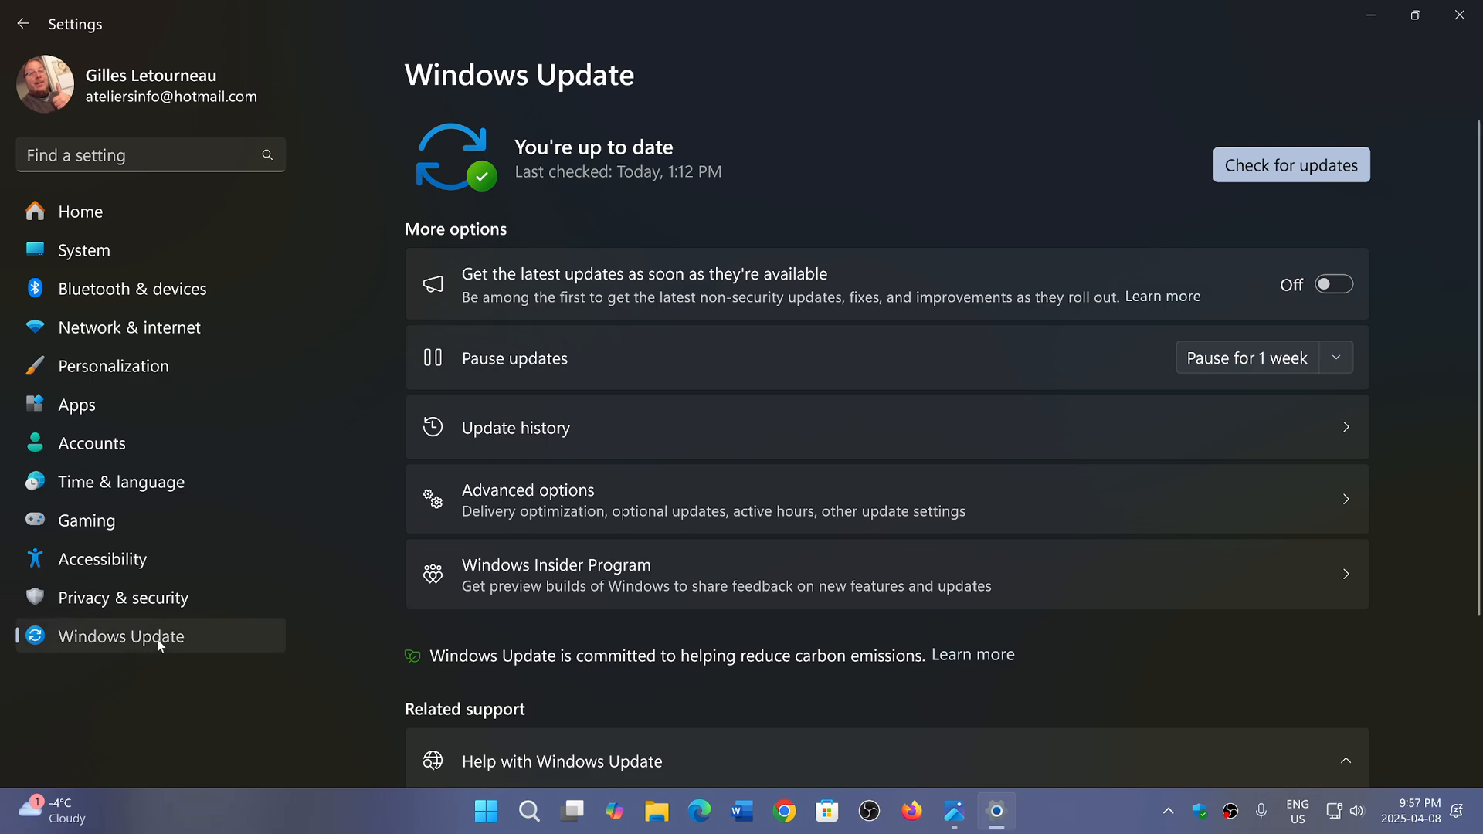
mouse_move(746, 190)
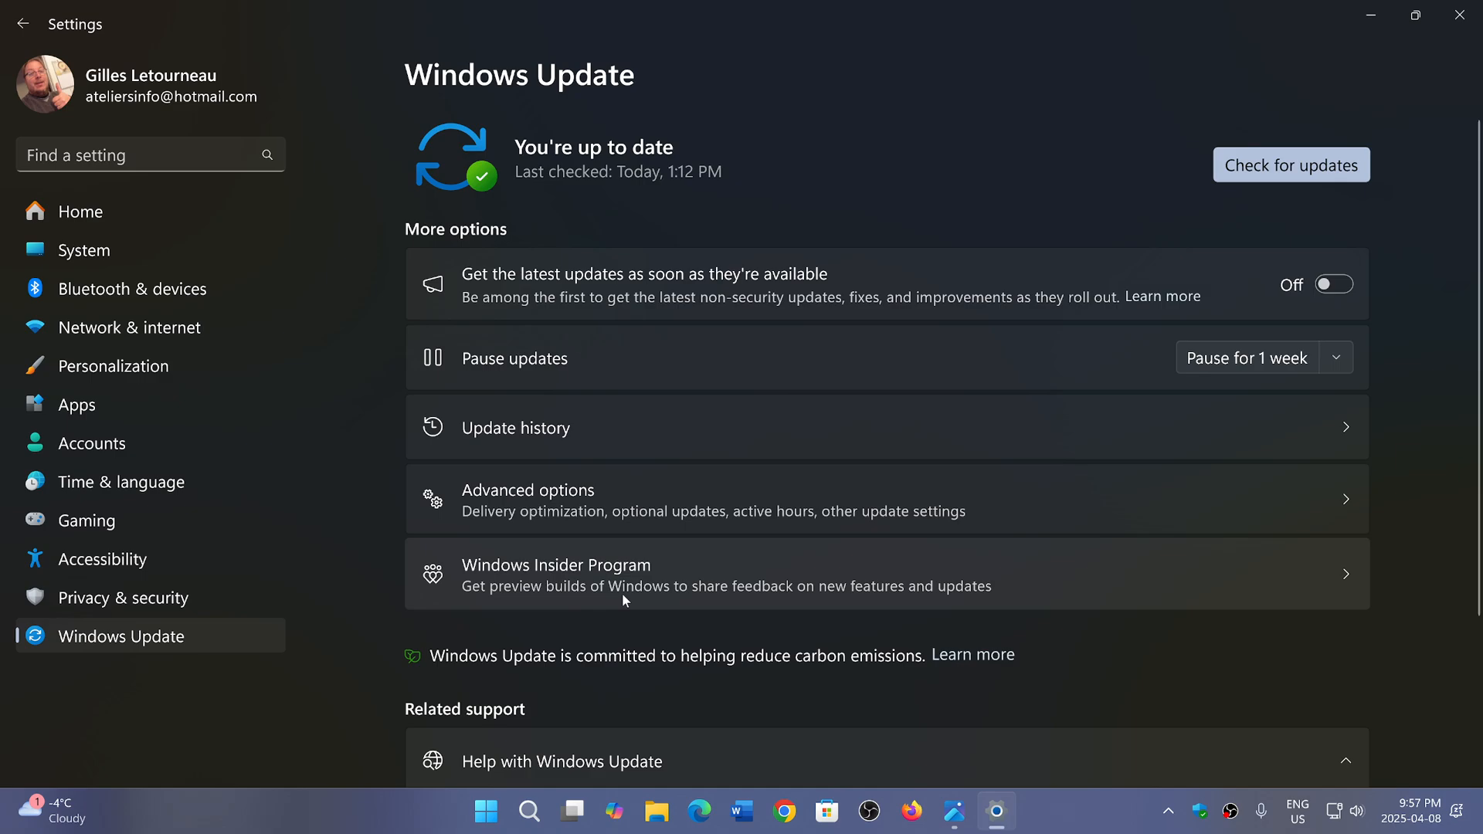
mouse_move(1465, 11)
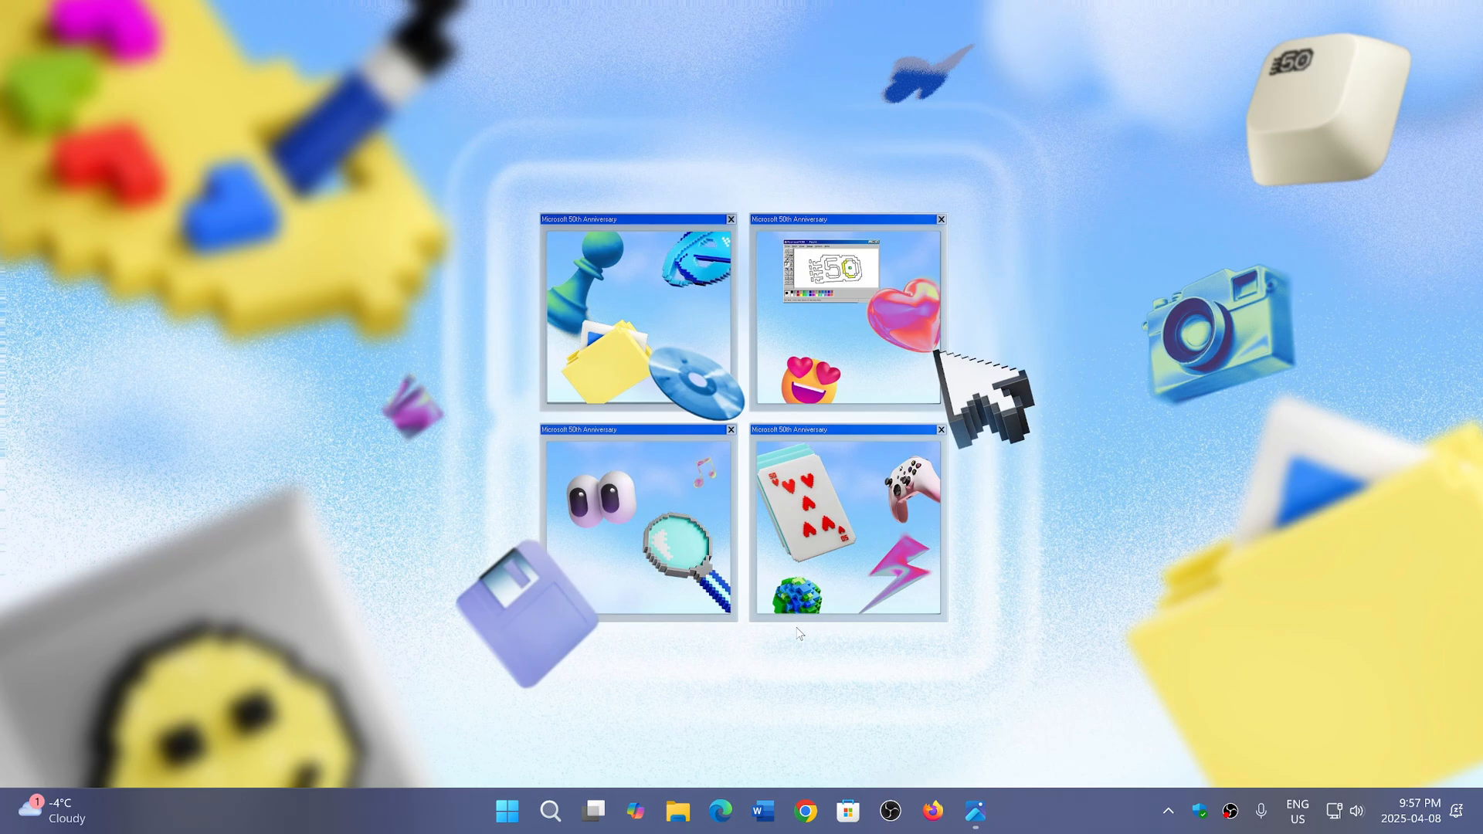
mouse_move(1214, 280)
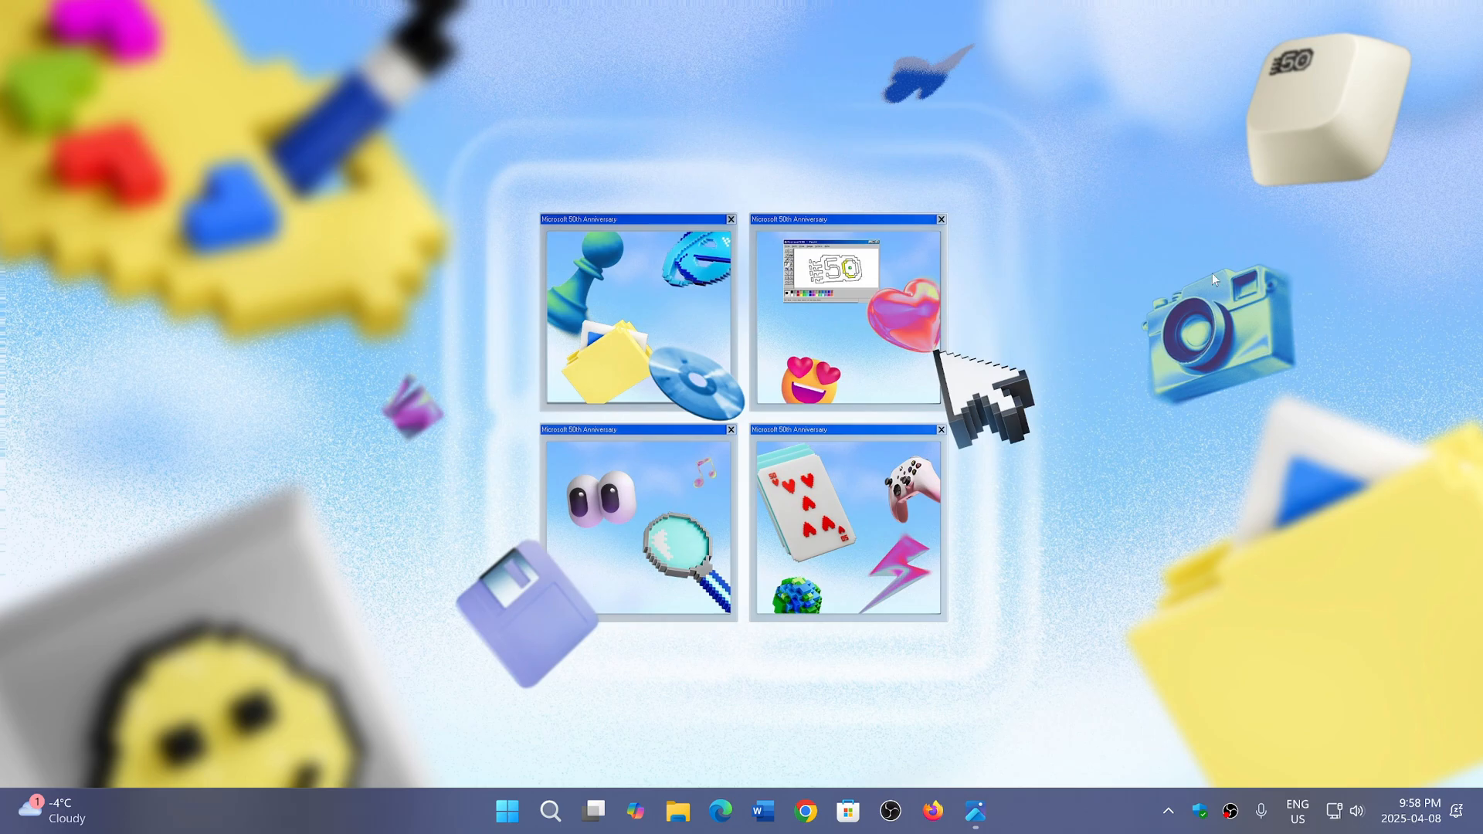
mouse_move(1094, 513)
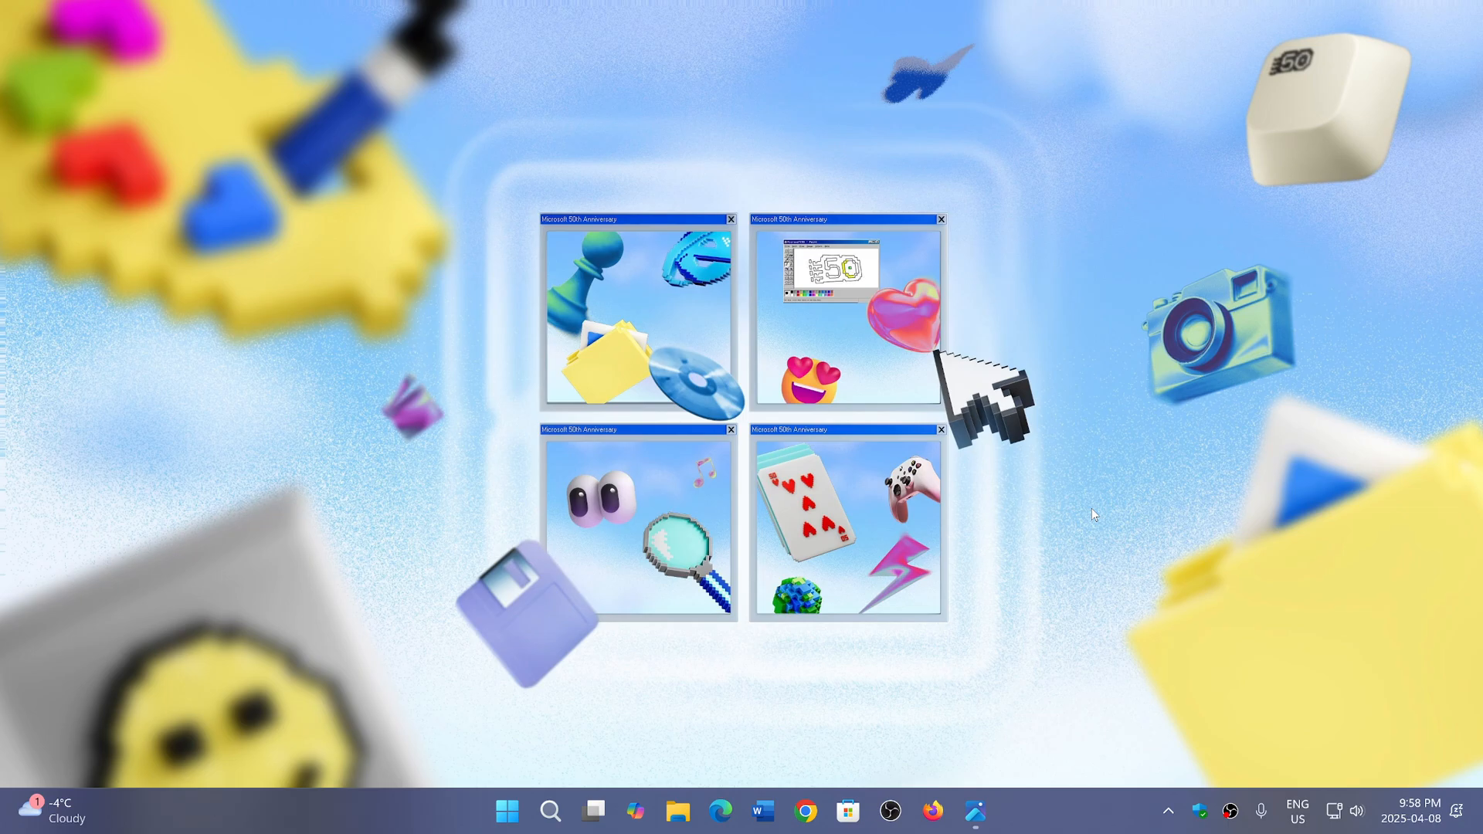
mouse_move(1143, 427)
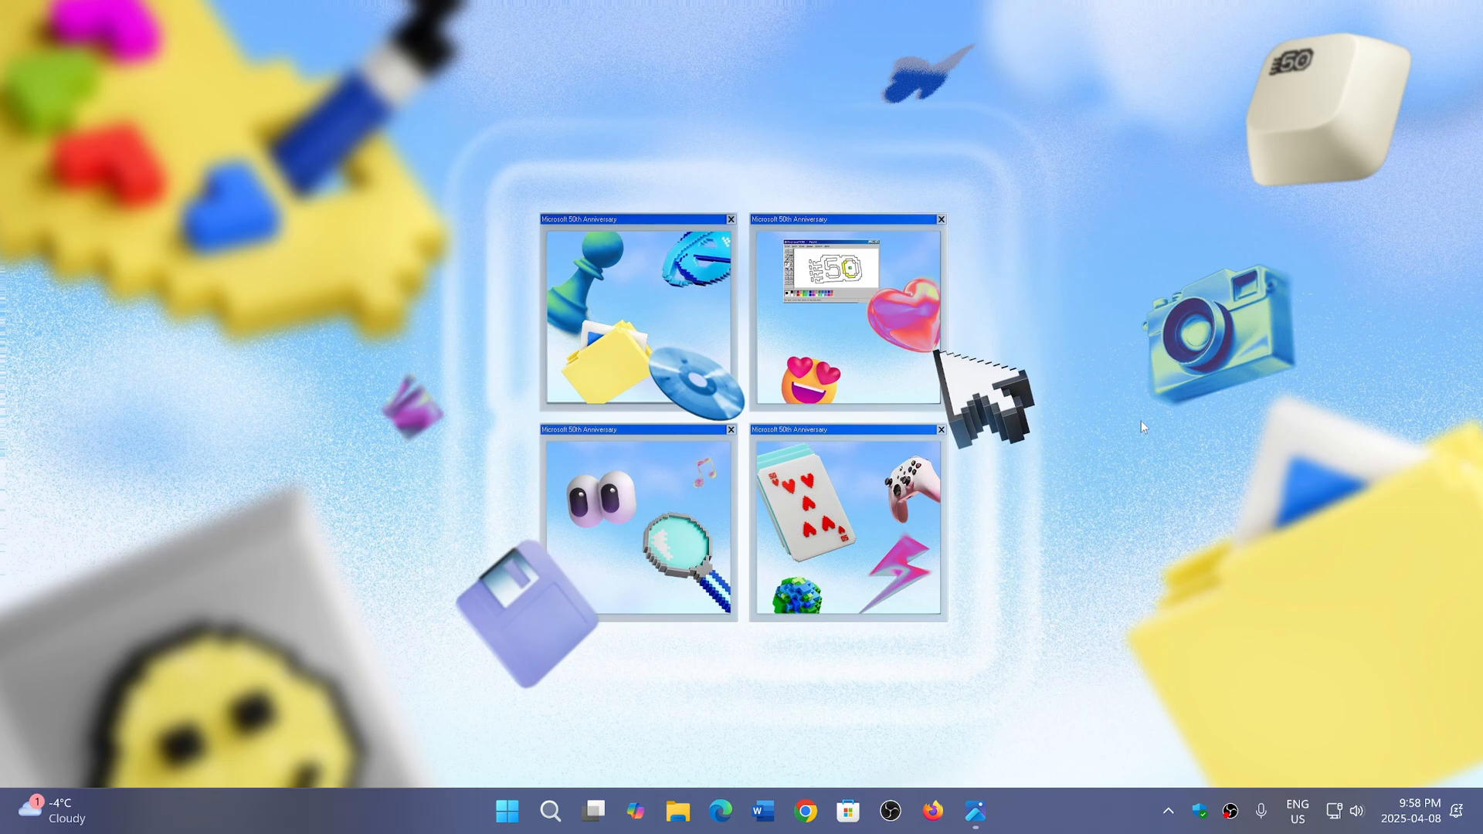
mouse_move(1134, 585)
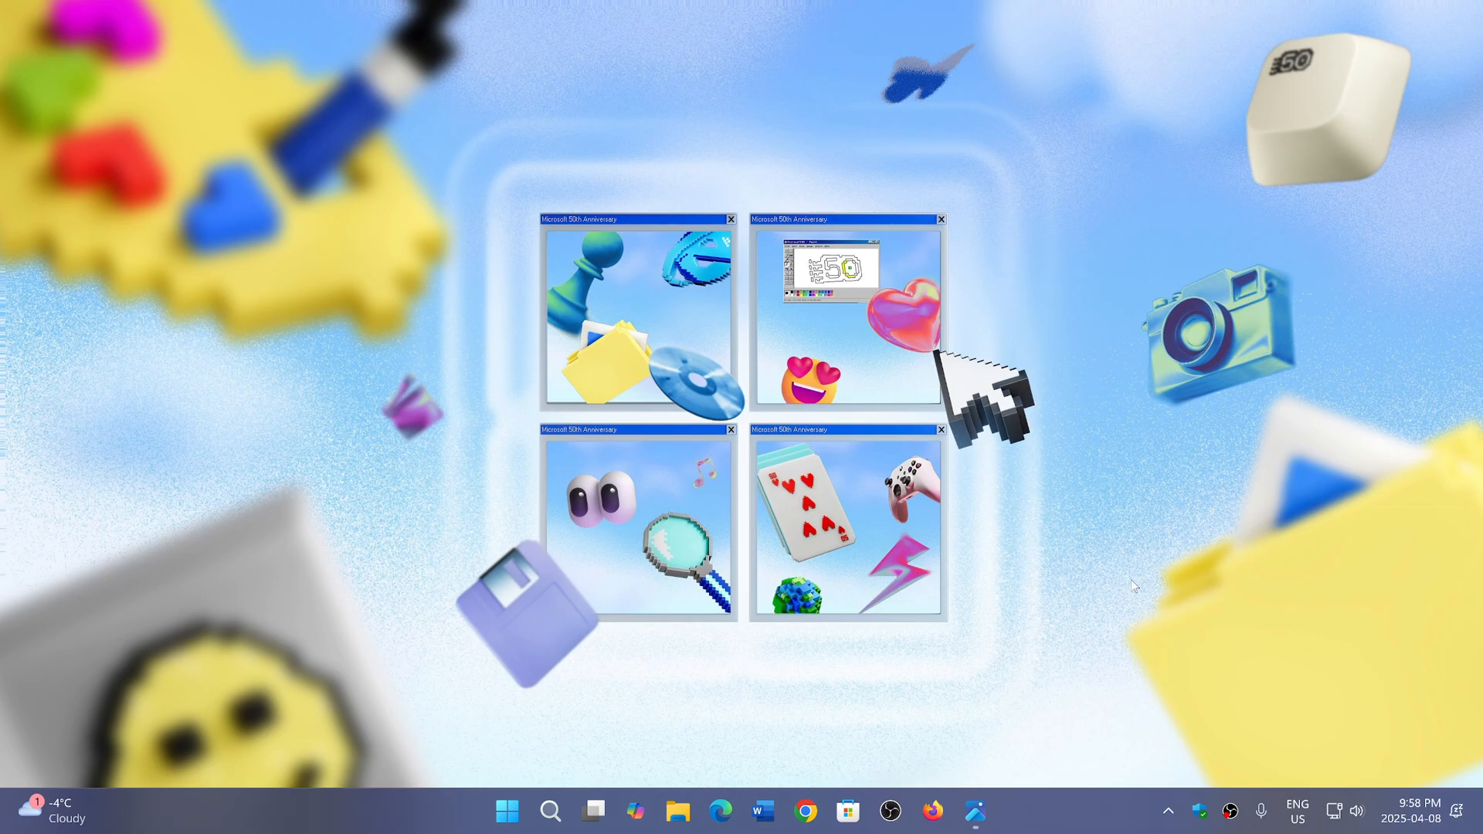
mouse_move(1051, 478)
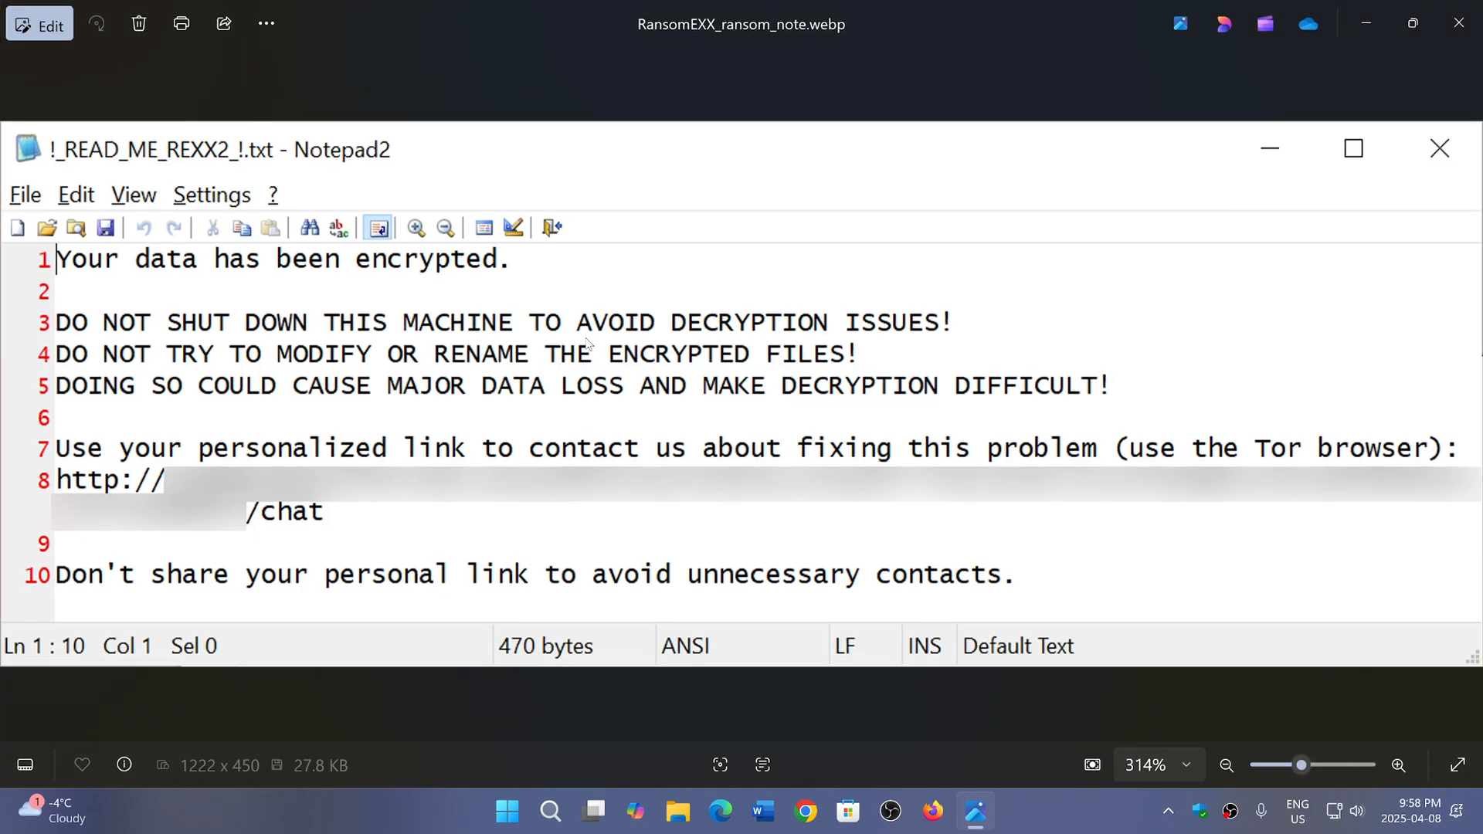
mouse_move(262, 418)
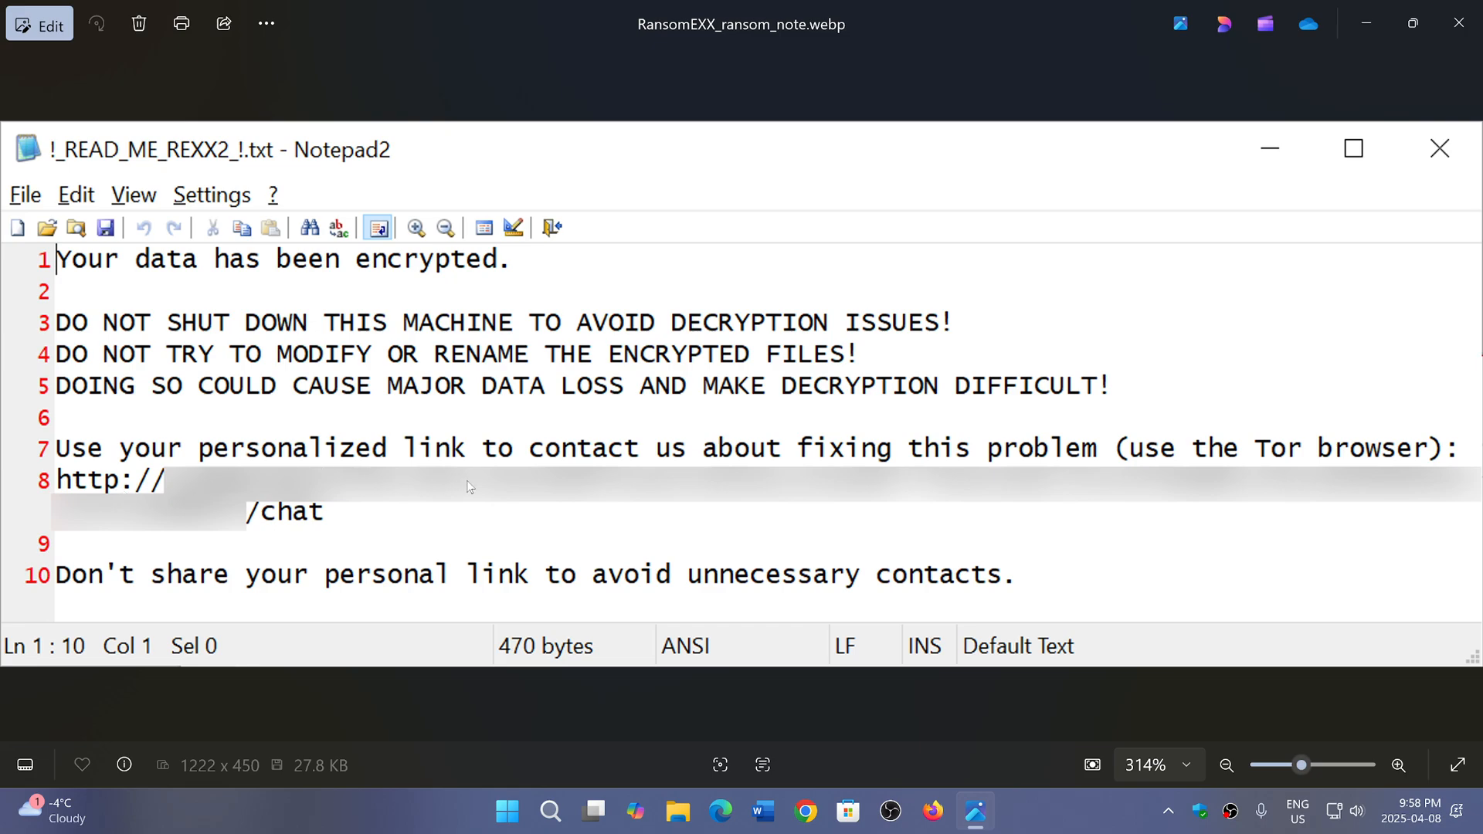
mouse_move(883, 539)
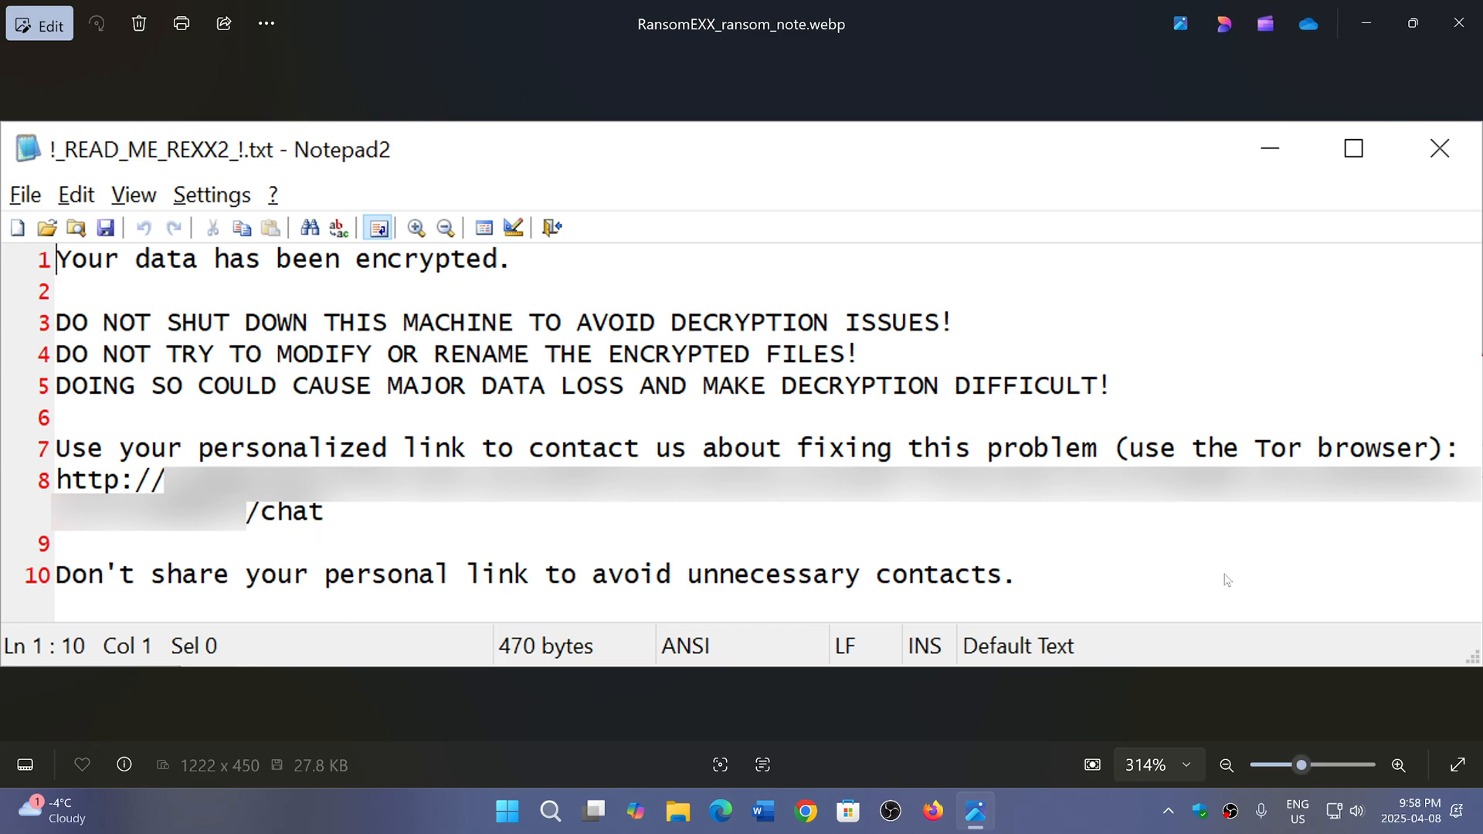
mouse_move(906, 537)
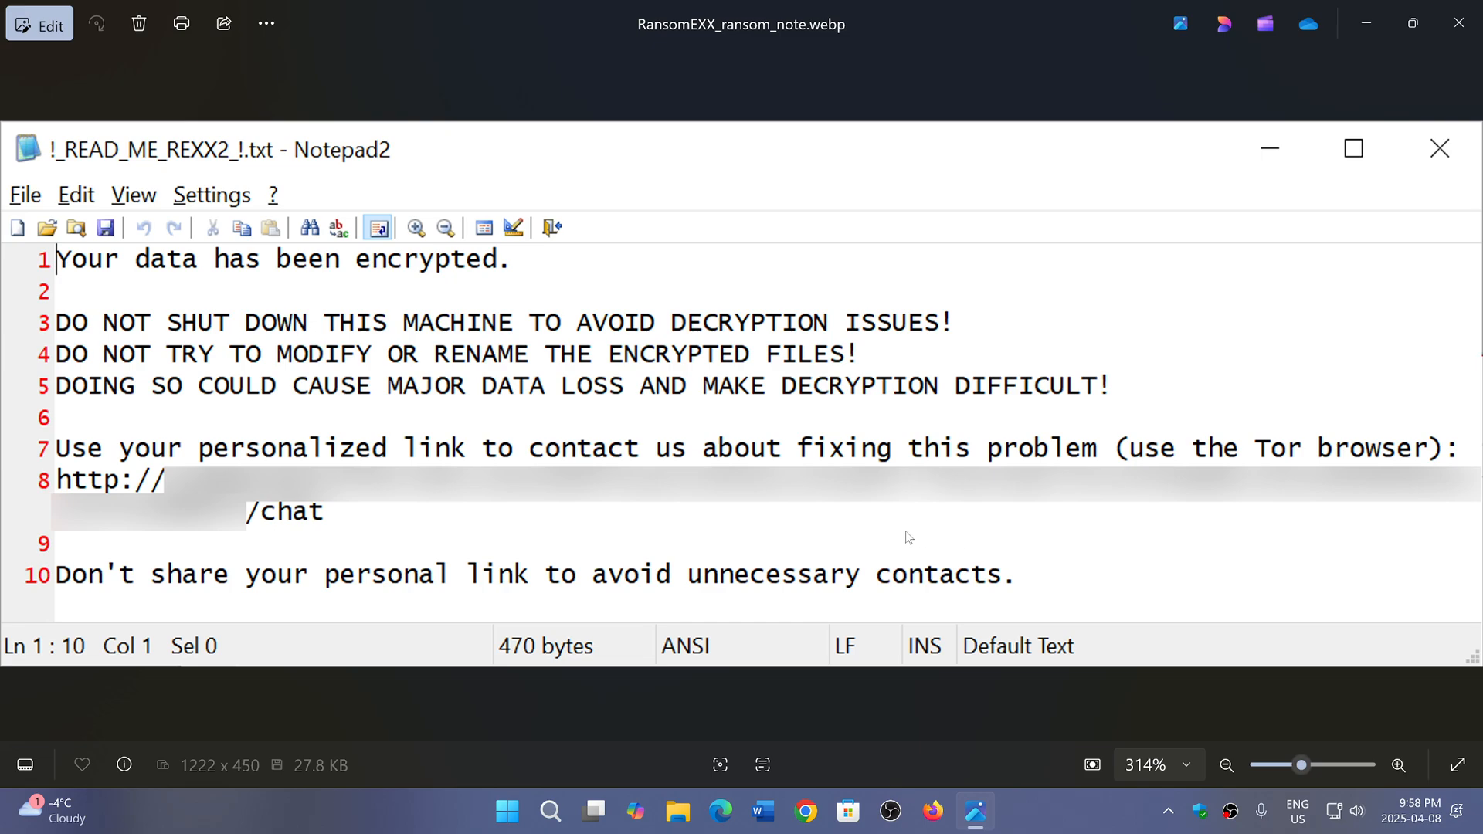
mouse_move(619, 576)
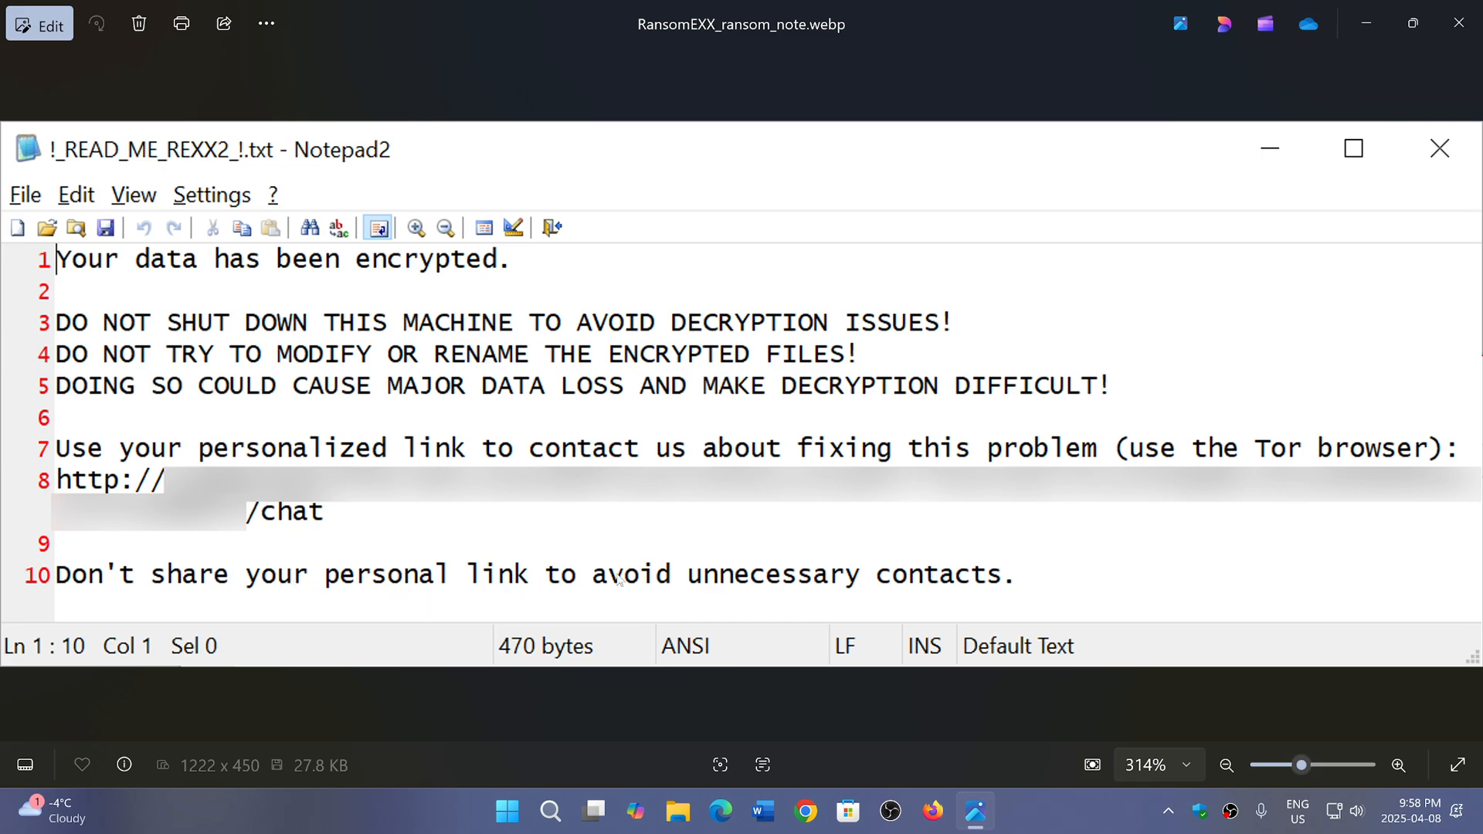
mouse_move(992, 547)
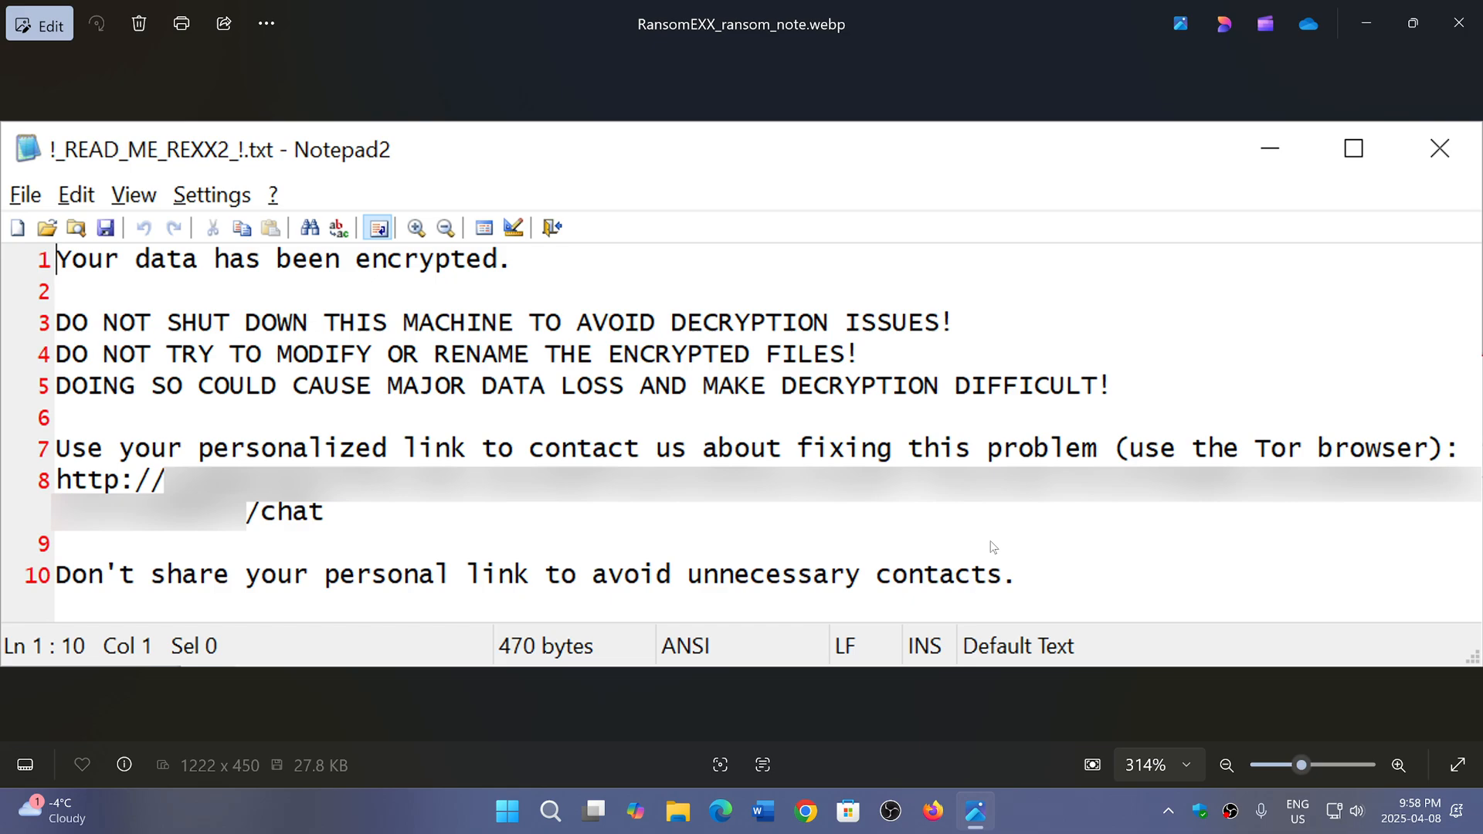
mouse_move(547, 289)
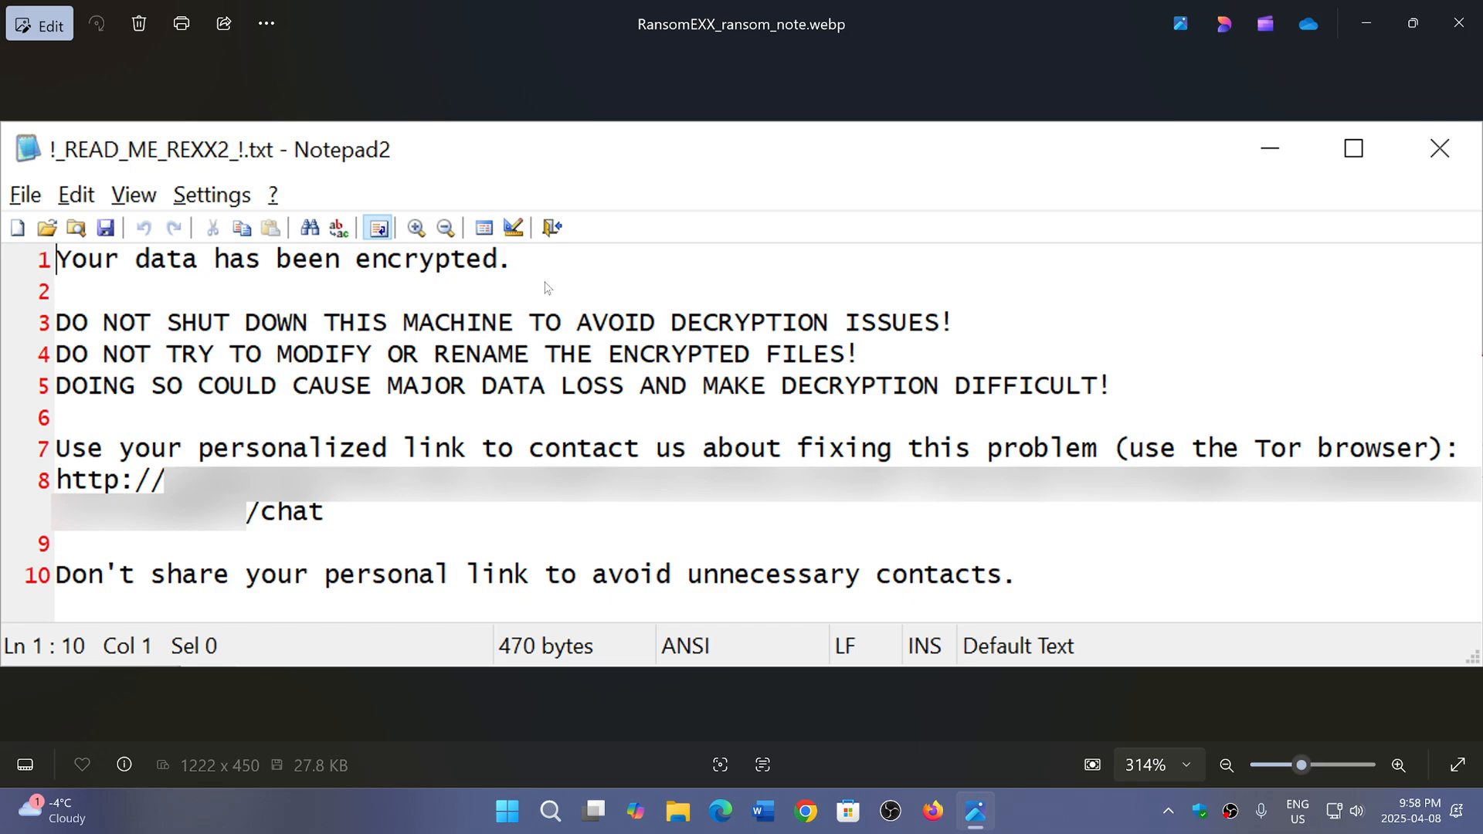
mouse_move(860, 508)
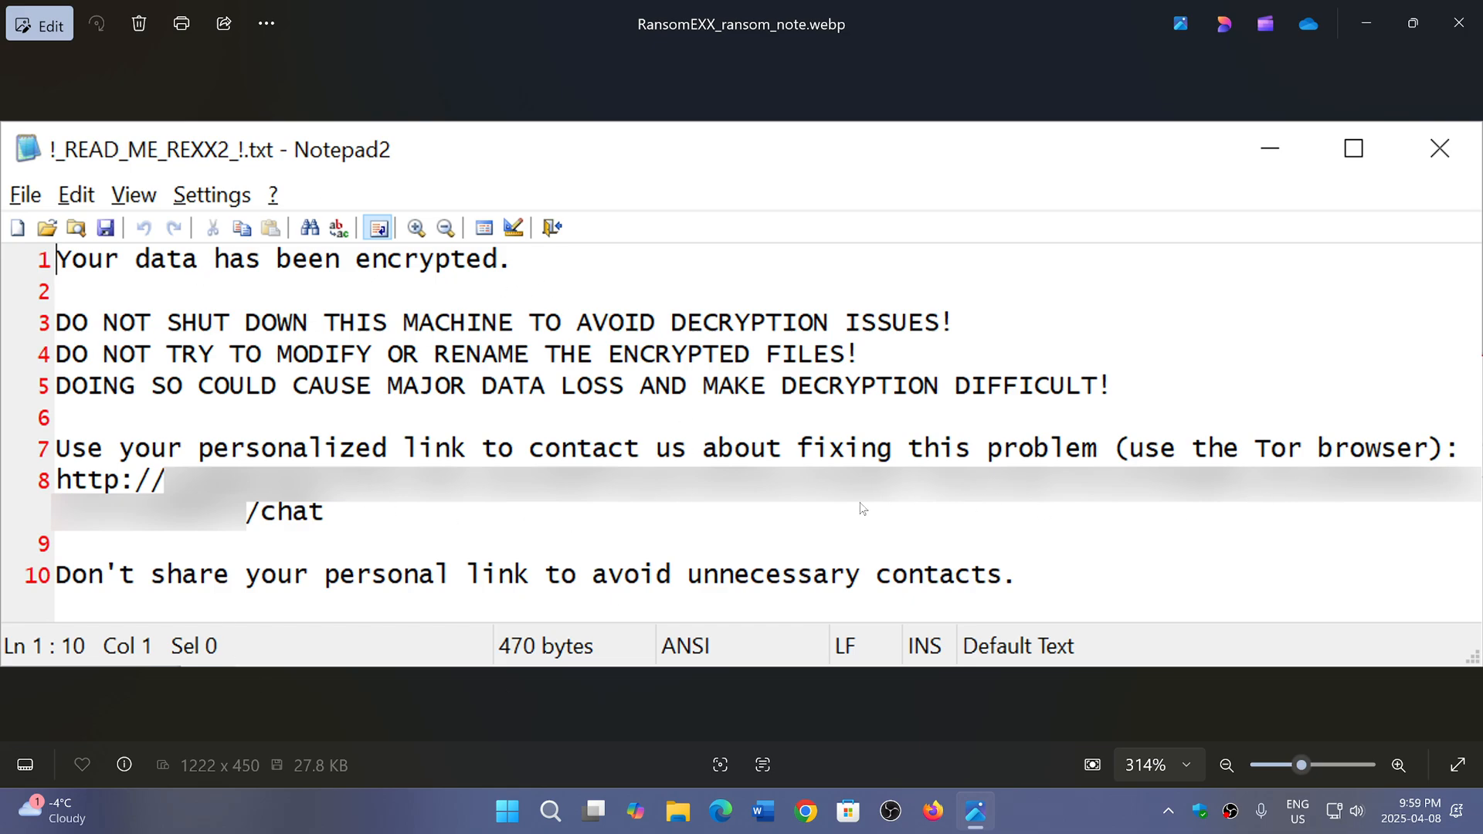
mouse_move(878, 746)
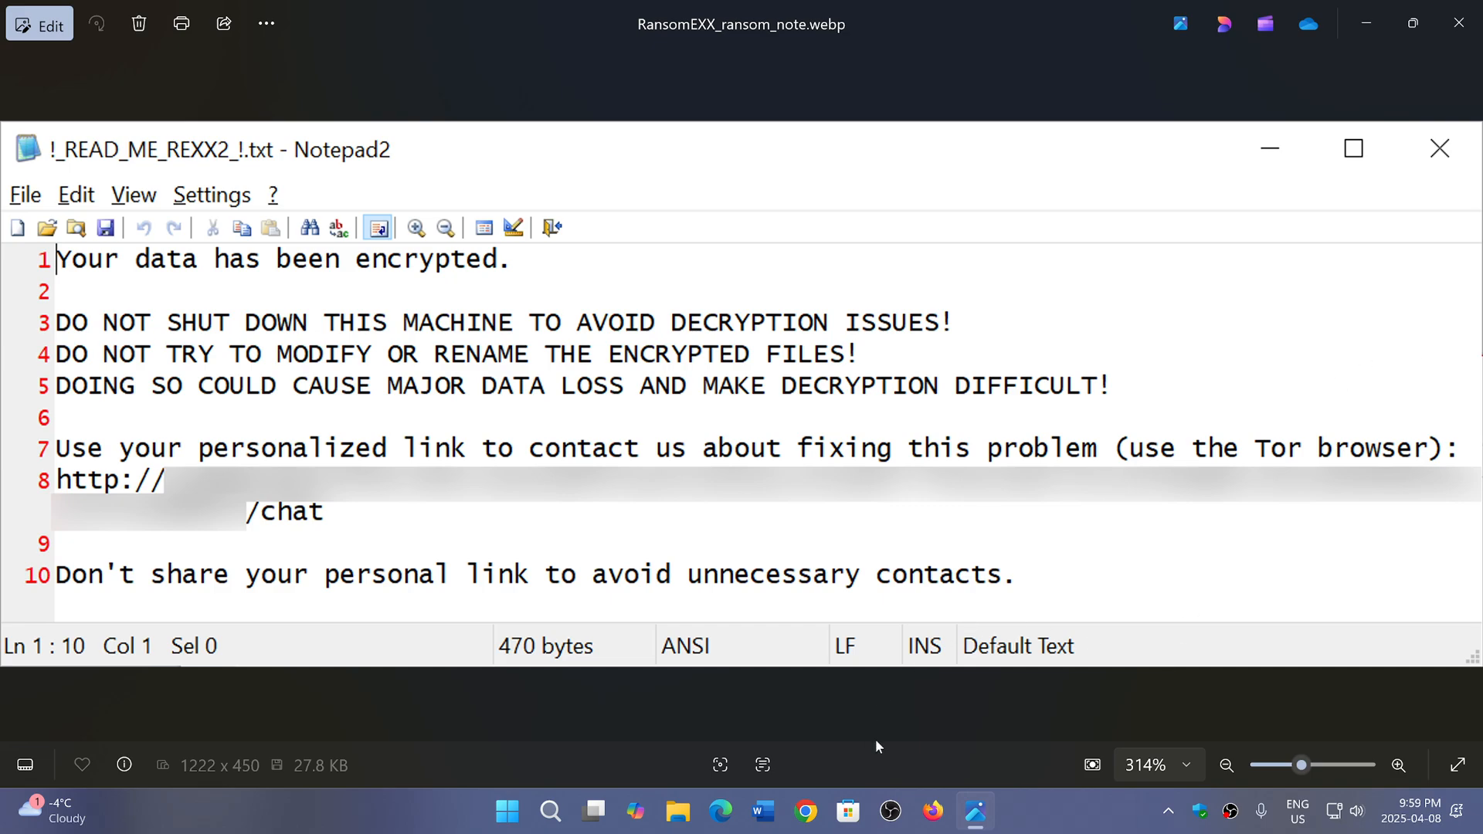
mouse_move(1460, 24)
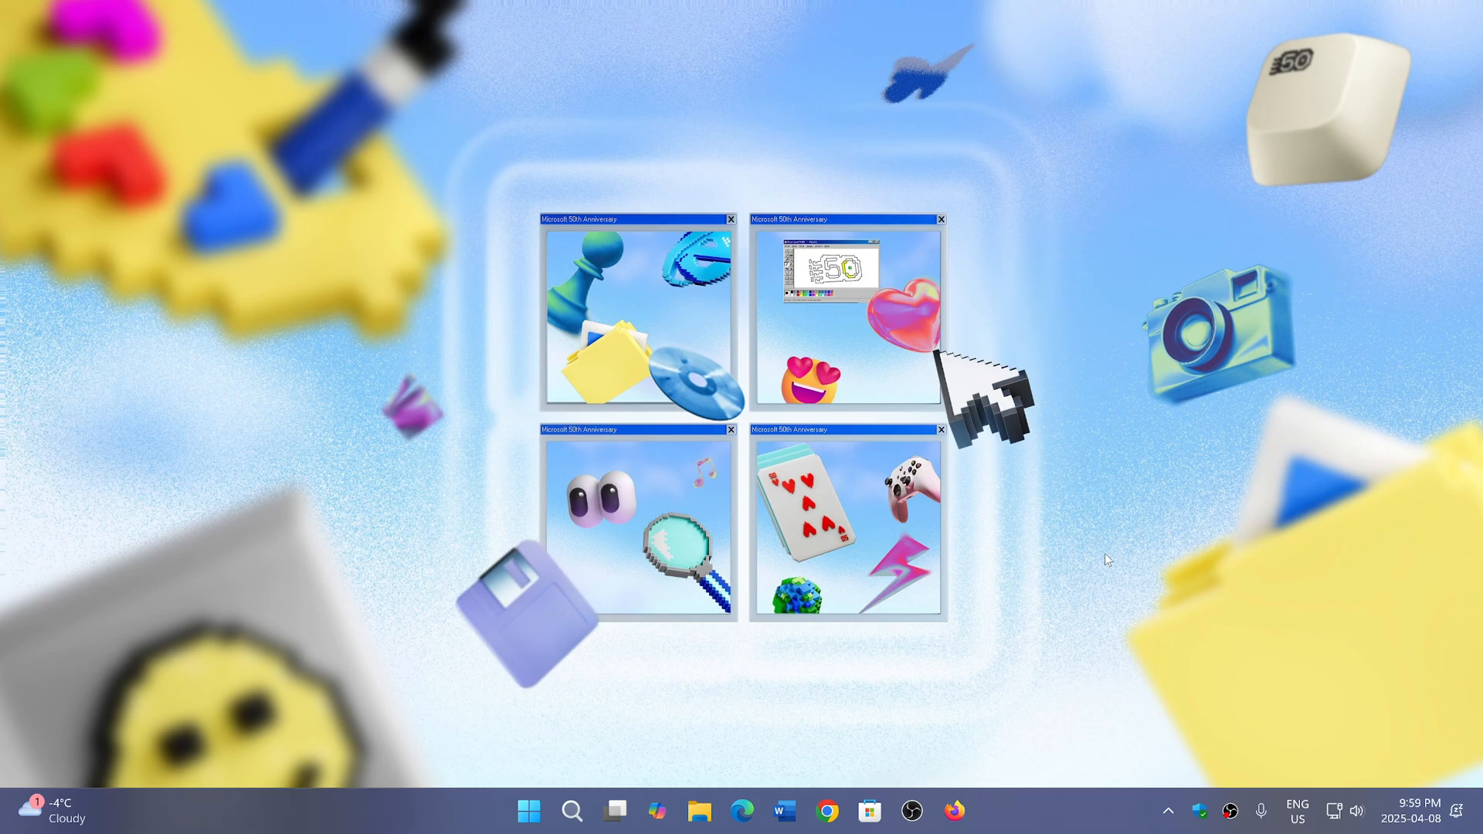
mouse_move(1286, 579)
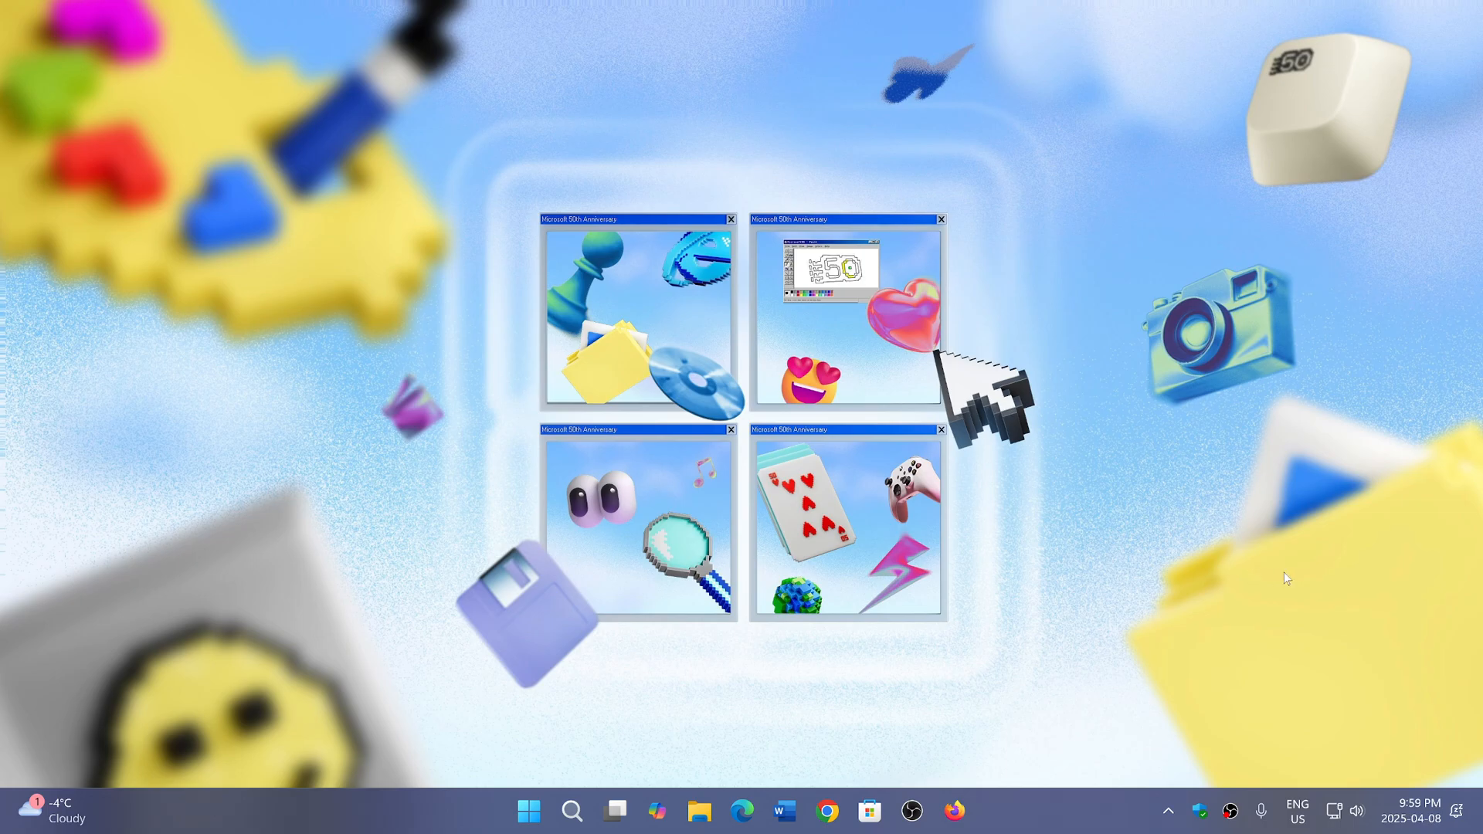
mouse_move(1082, 824)
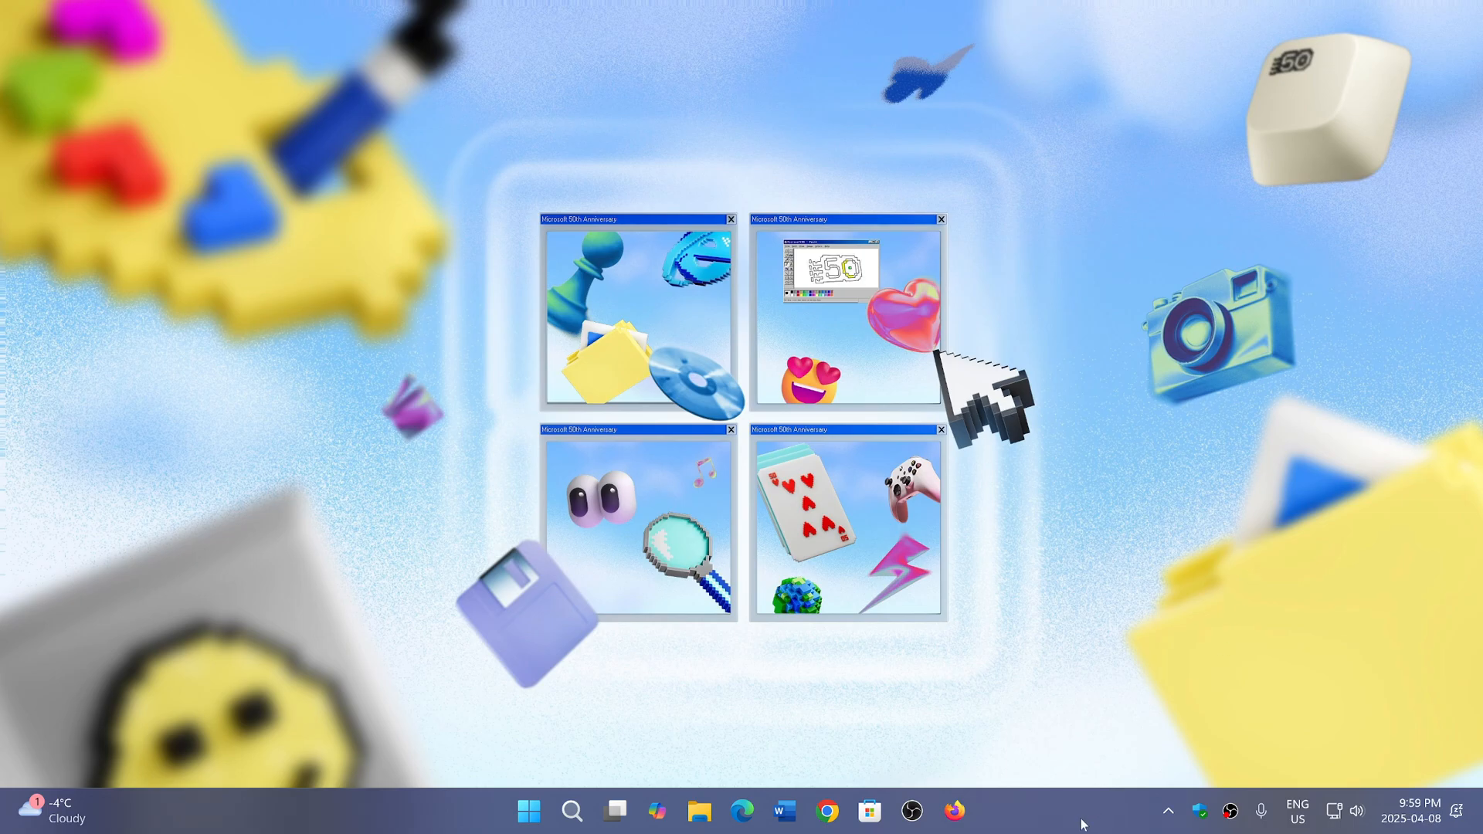